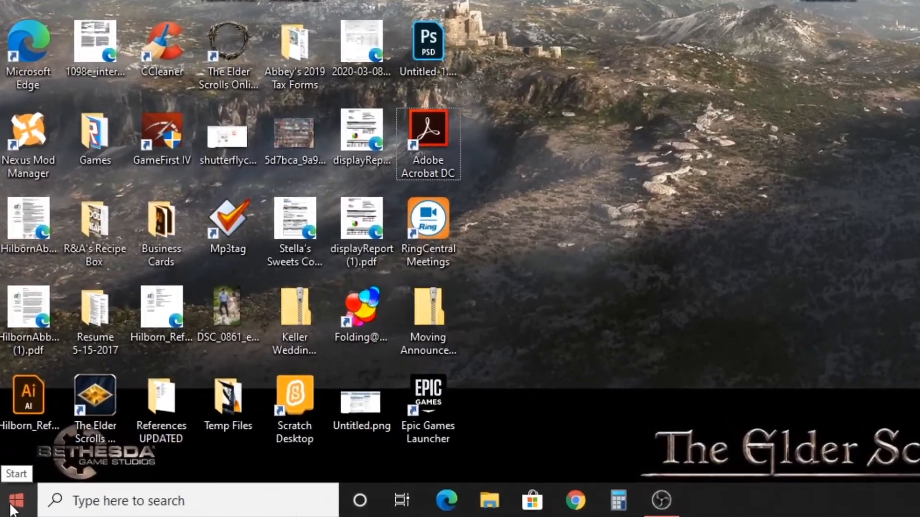
Reach the Personalization page of Settings via the Start menu gear.
left_click(16, 501)
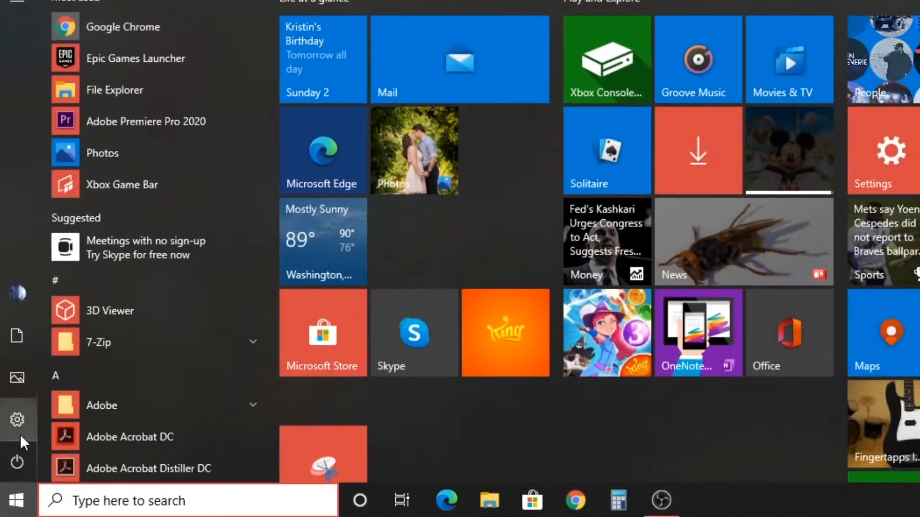
left_click(18, 419)
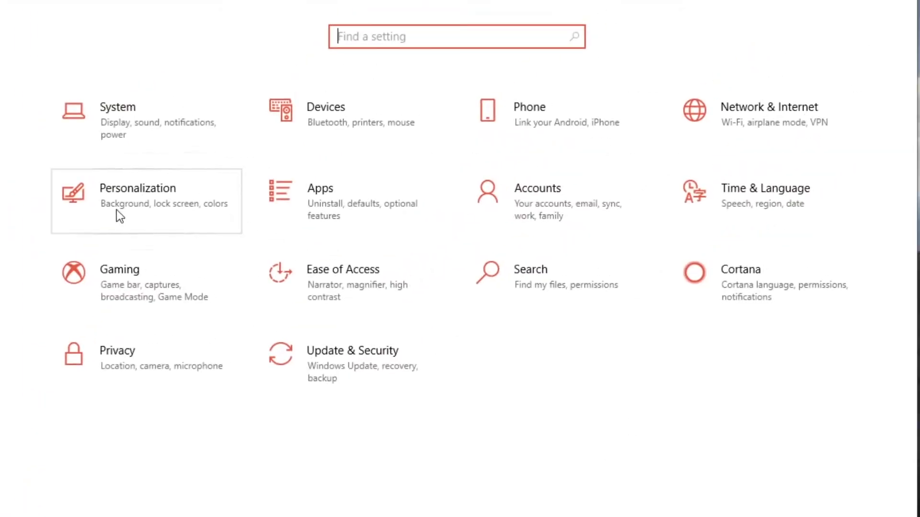
mouse_move(217, 238)
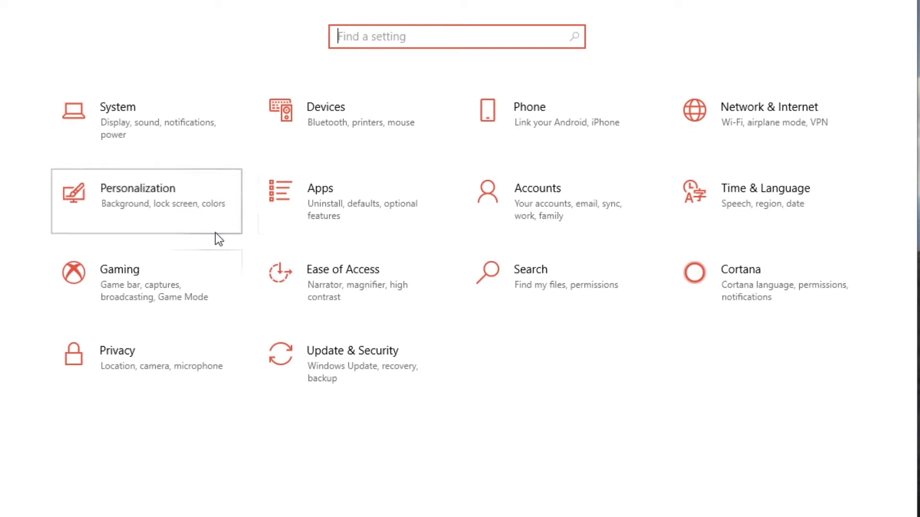
left_click(138, 188)
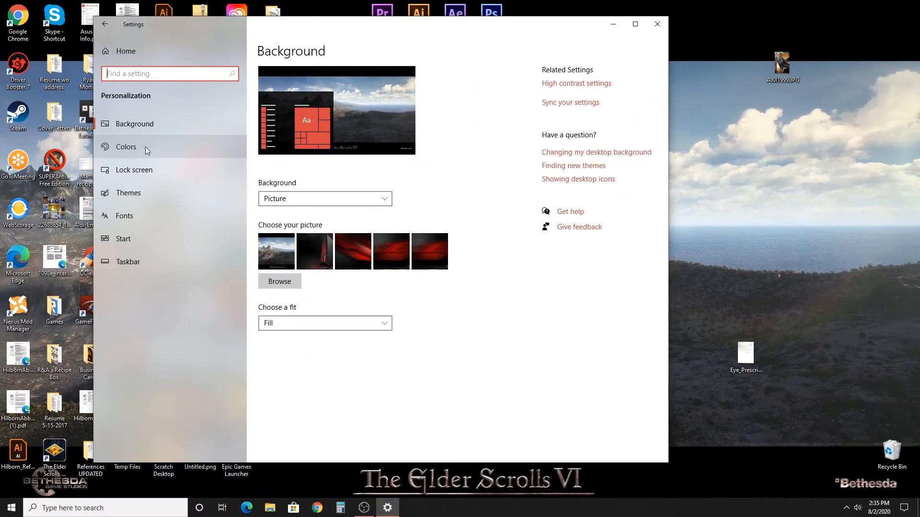
Show the Colors page and skim its options.
left_click(126, 146)
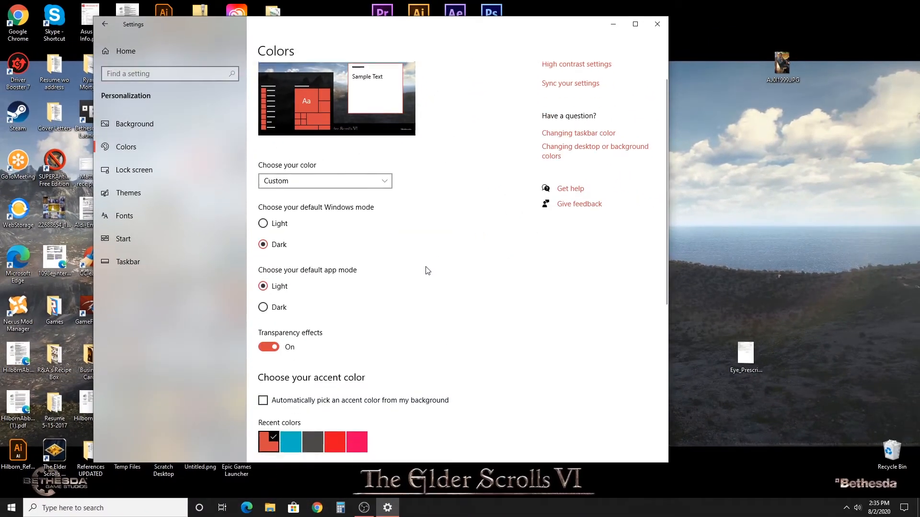
scroll("down", 3)
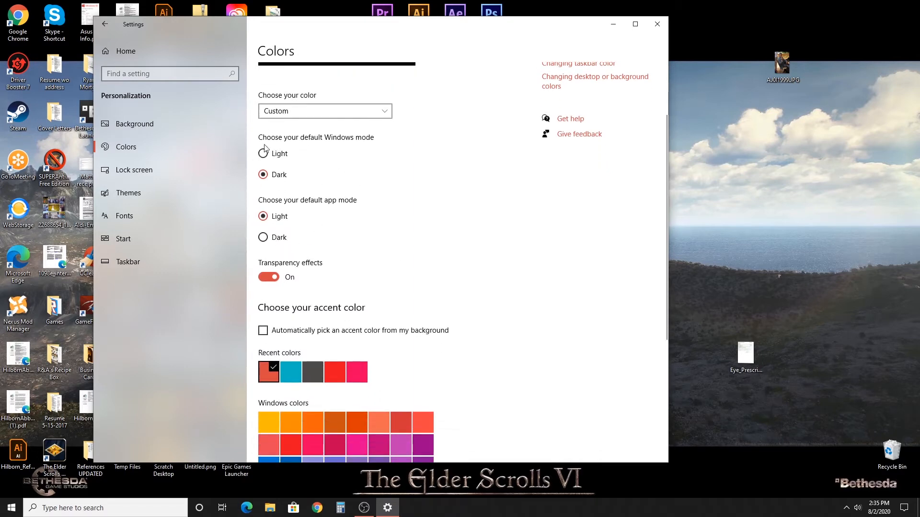
scroll("up", 3)
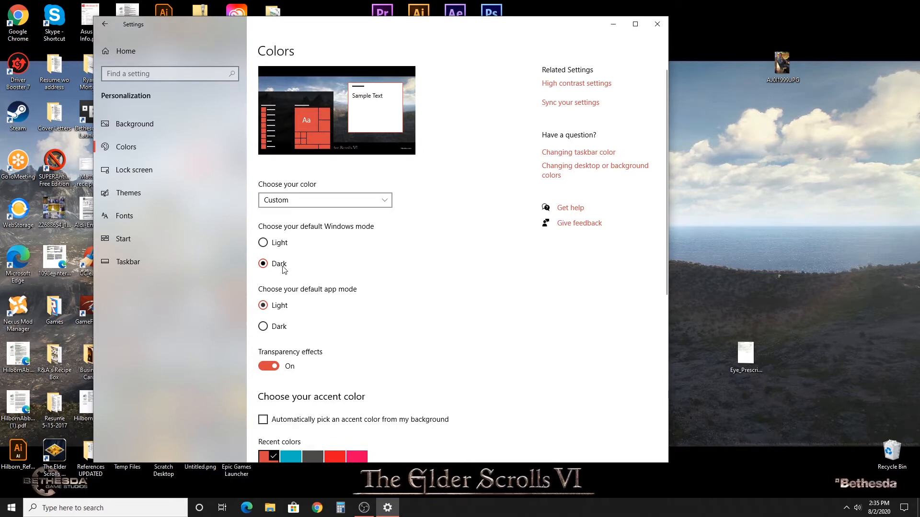
mouse_move(450, 502)
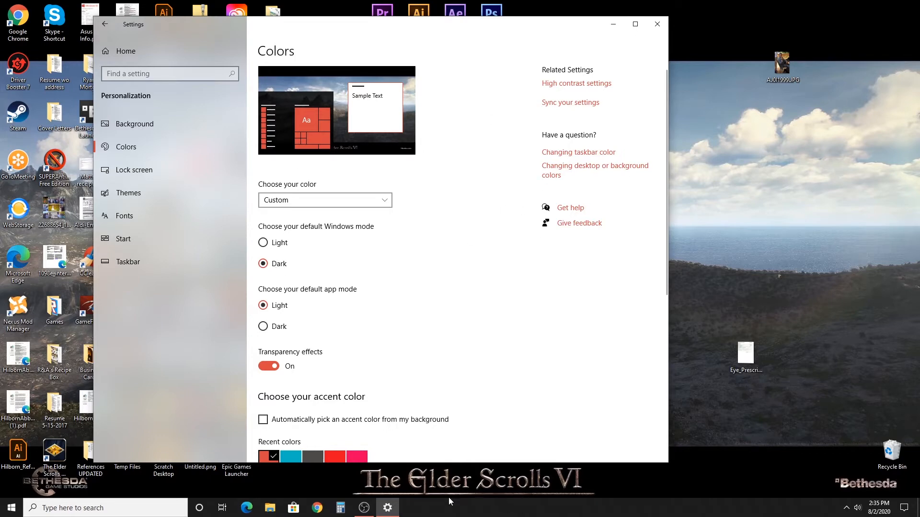
mouse_move(75, 444)
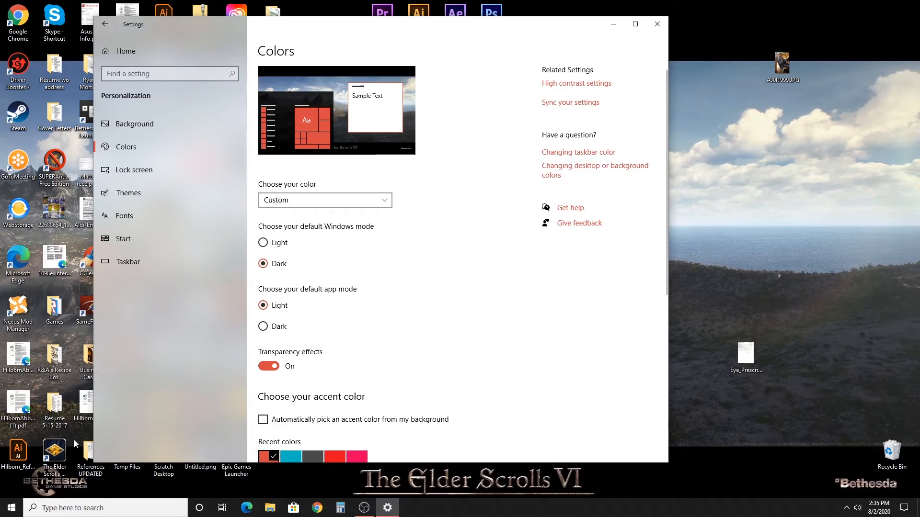
Preview light Windows mode in the Start menu, then return Windows mode to Dark.
left_click(9, 507)
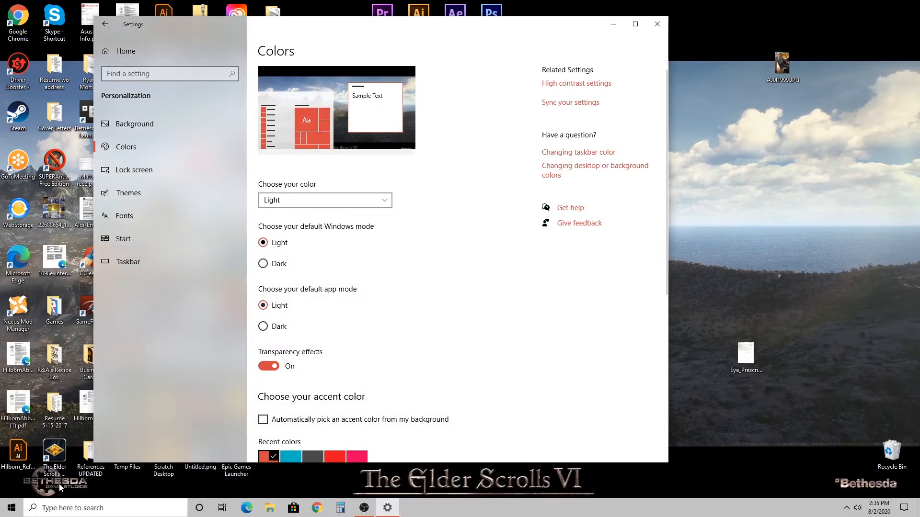
left_click(10, 508)
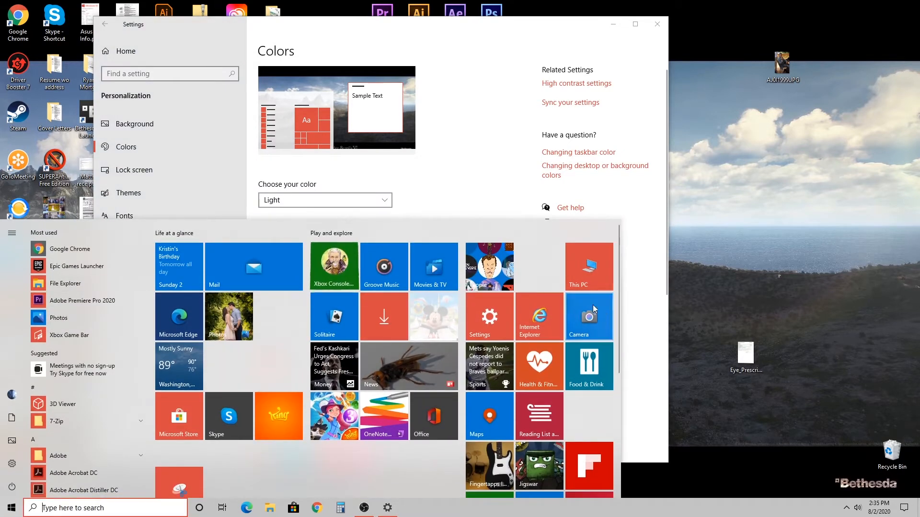
left_click(492, 197)
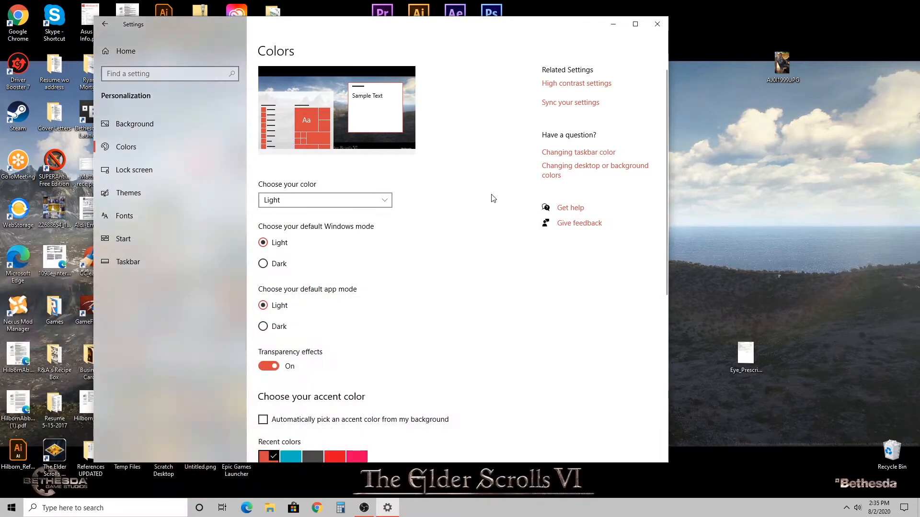
left_click(263, 264)
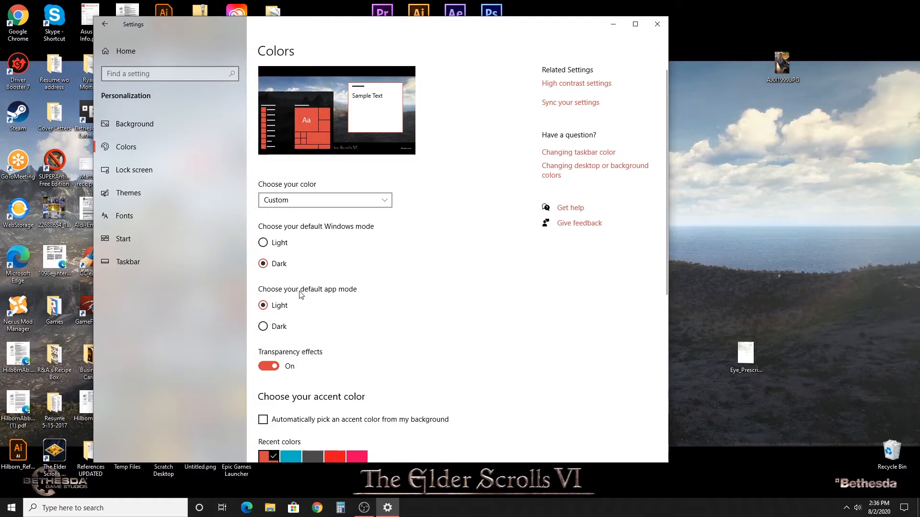
mouse_move(354, 295)
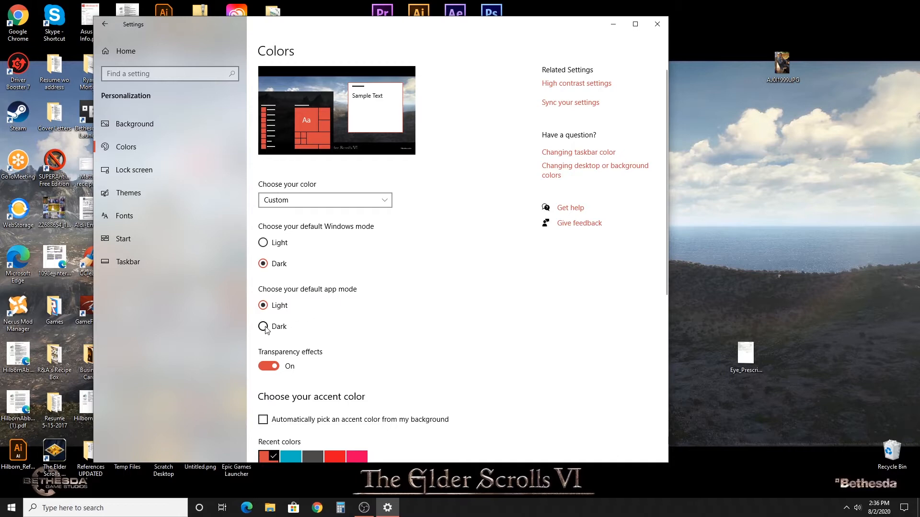
Select the Dark radio button under default app mode.
left_click(262, 326)
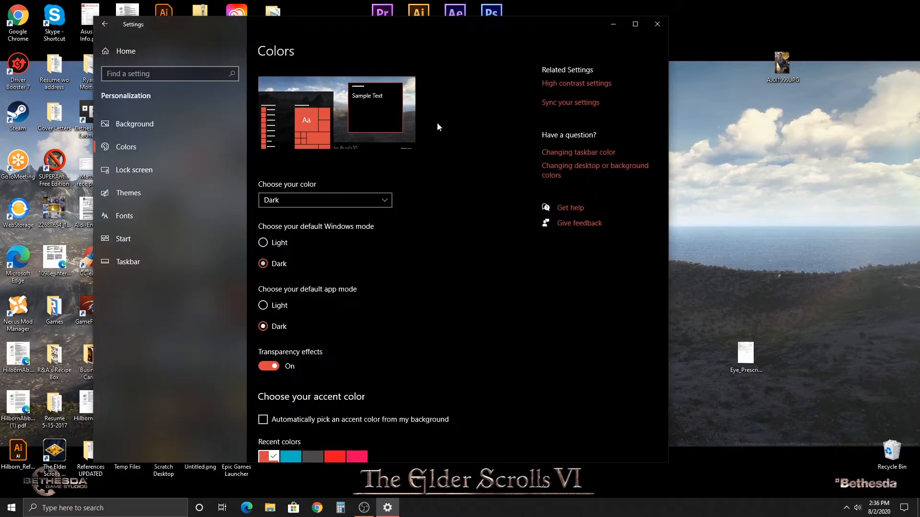
mouse_move(270, 508)
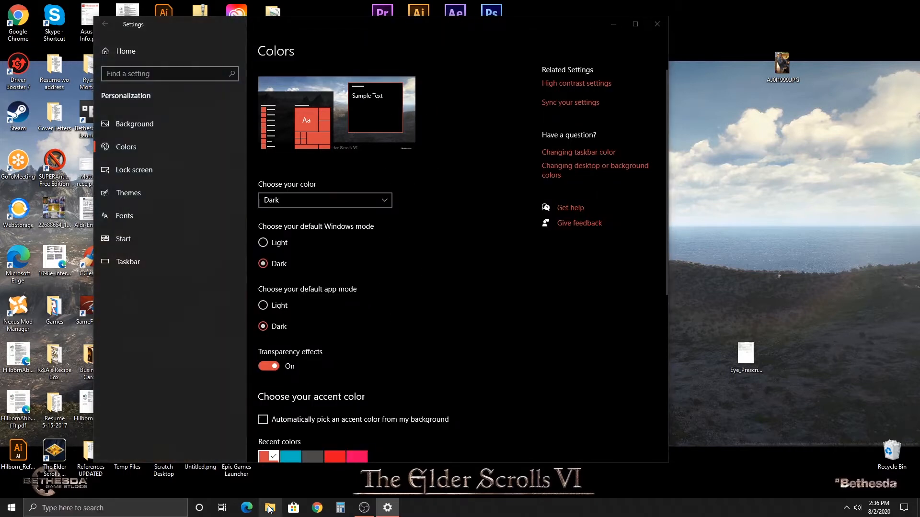
left_click(269, 508)
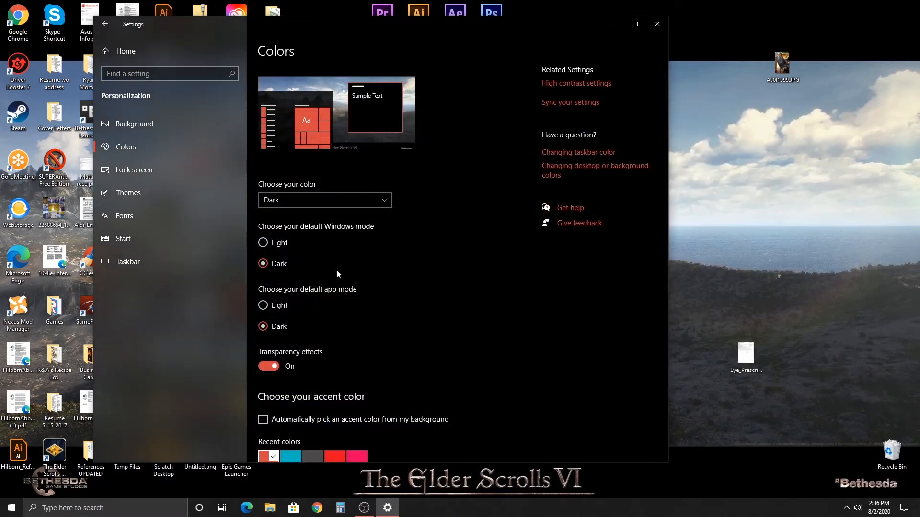
scroll("down", 3)
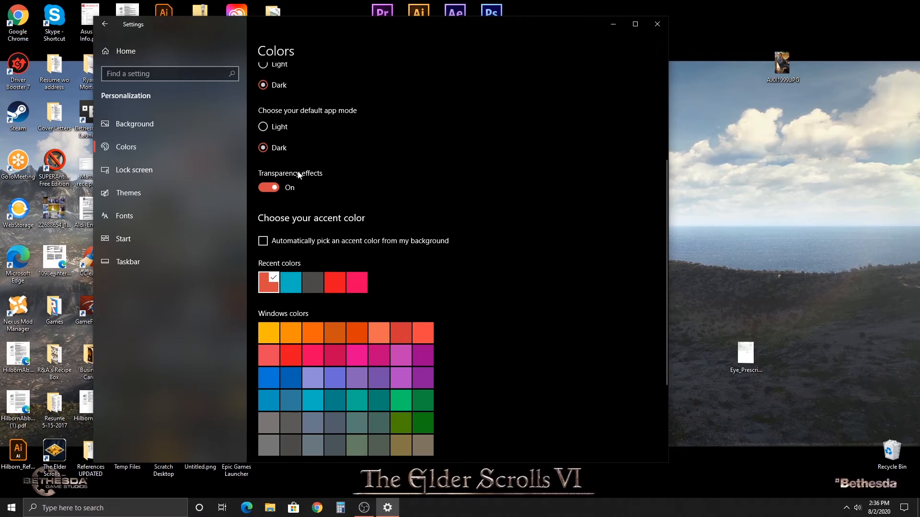
scroll("up", 3)
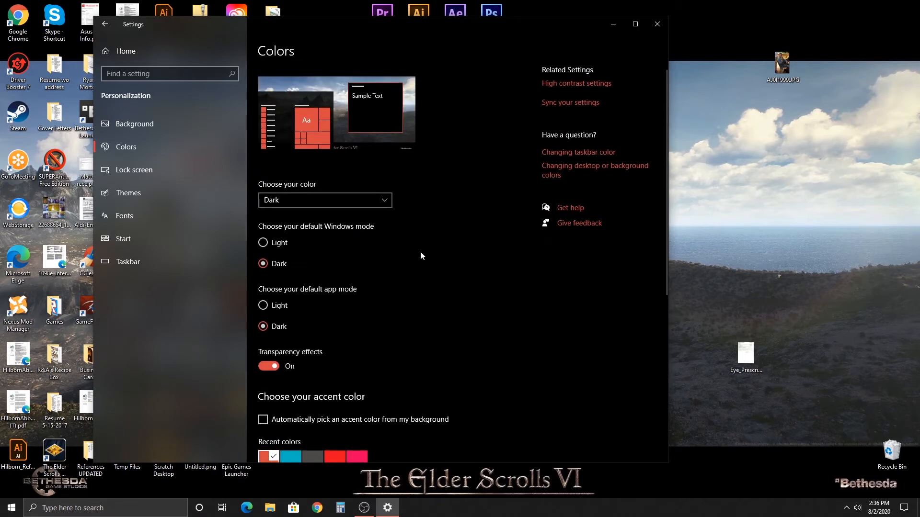
mouse_move(174, 344)
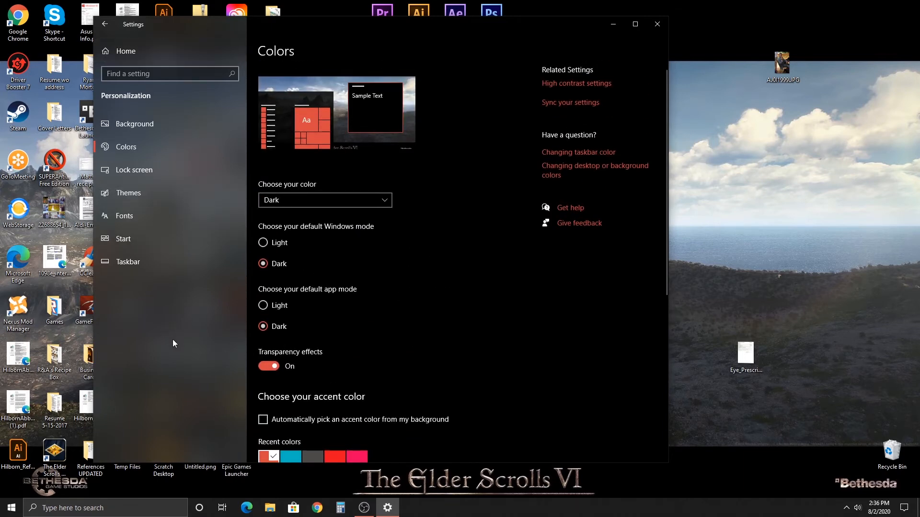
left_click(269, 366)
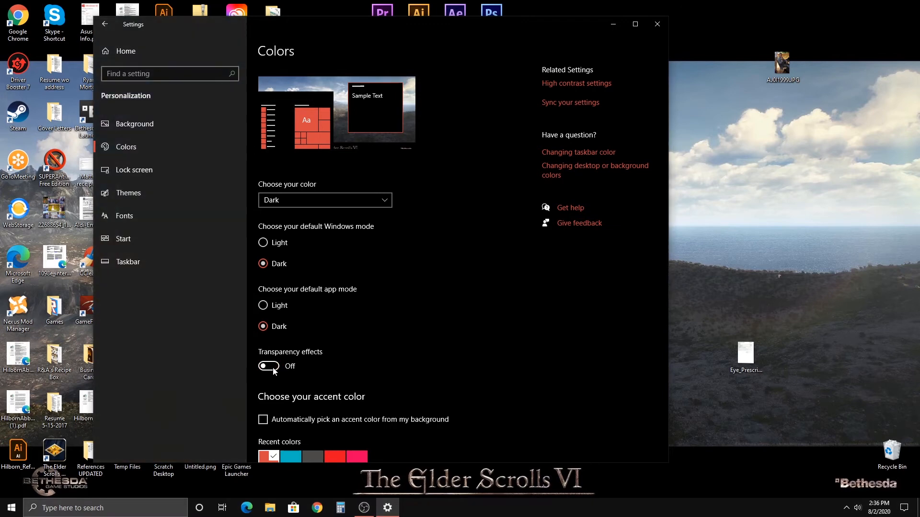
left_click(268, 366)
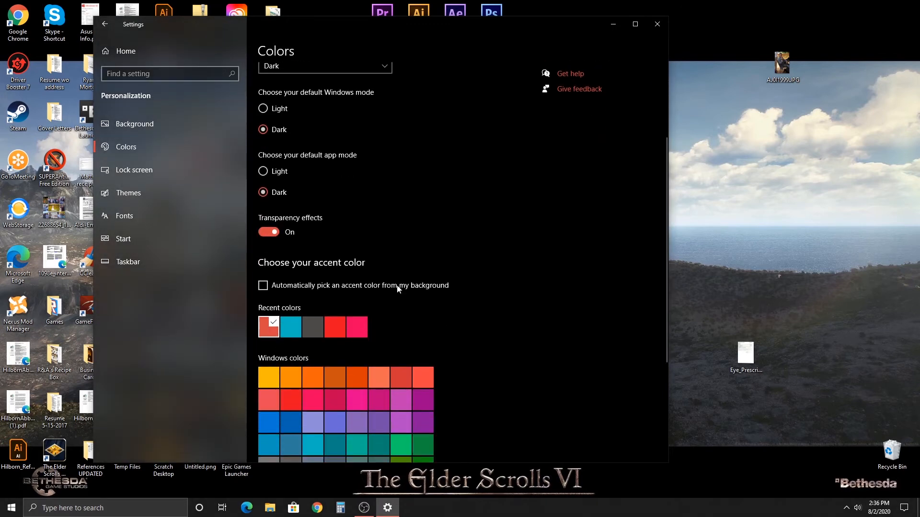
scroll("up", 3)
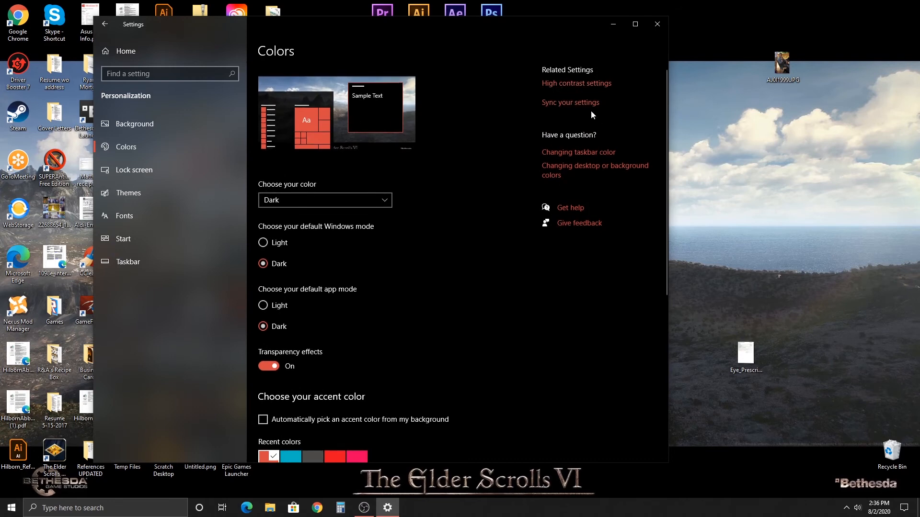
Scroll to the accent colour section and pick the blue swatch.
scroll("down", 3)
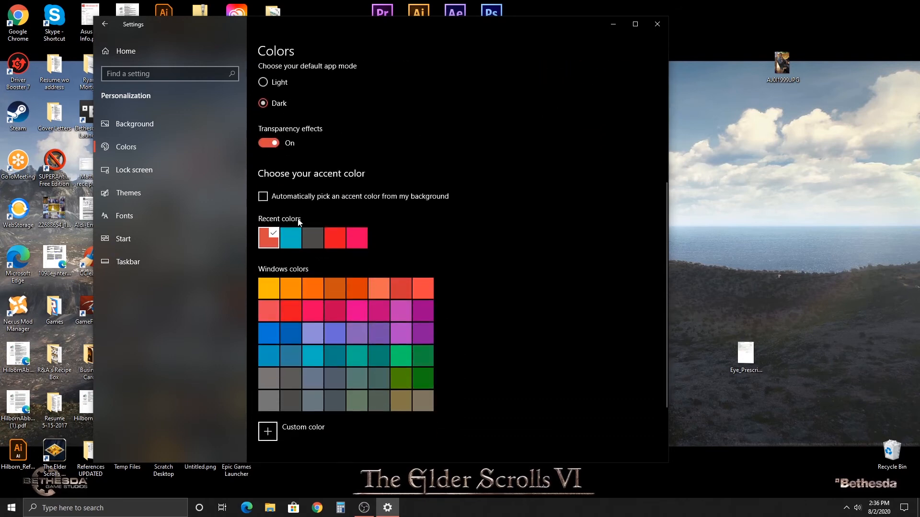
mouse_move(461, 265)
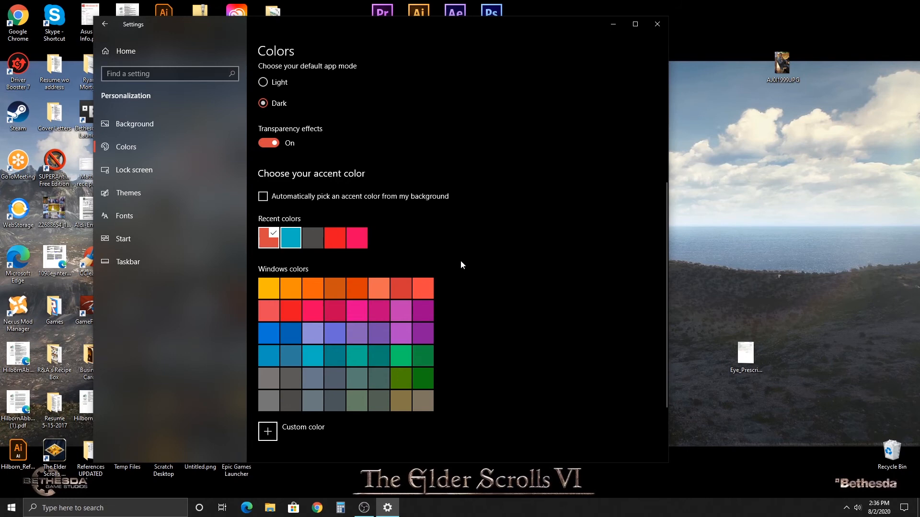
scroll("up", 3)
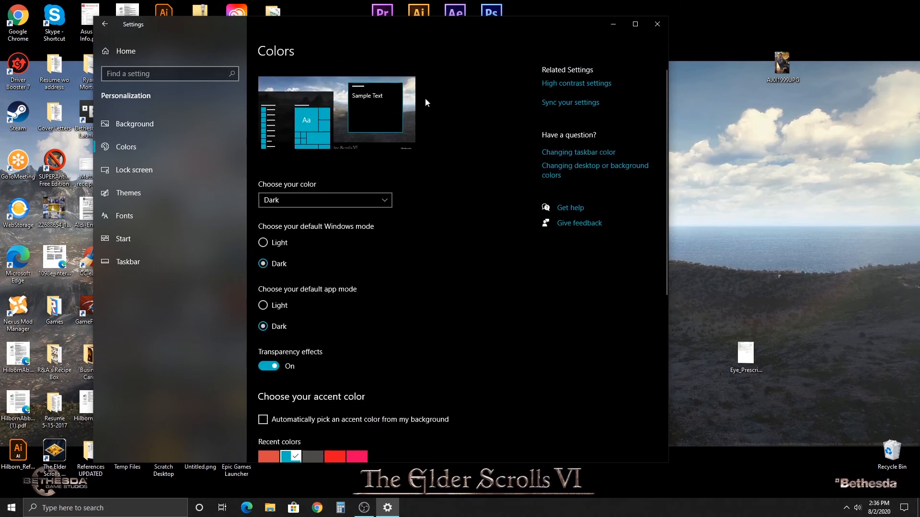
mouse_move(501, 210)
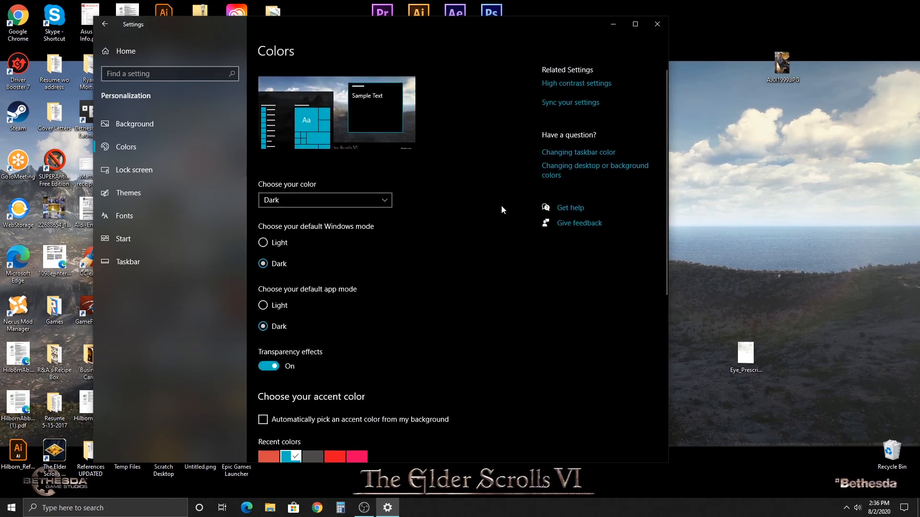